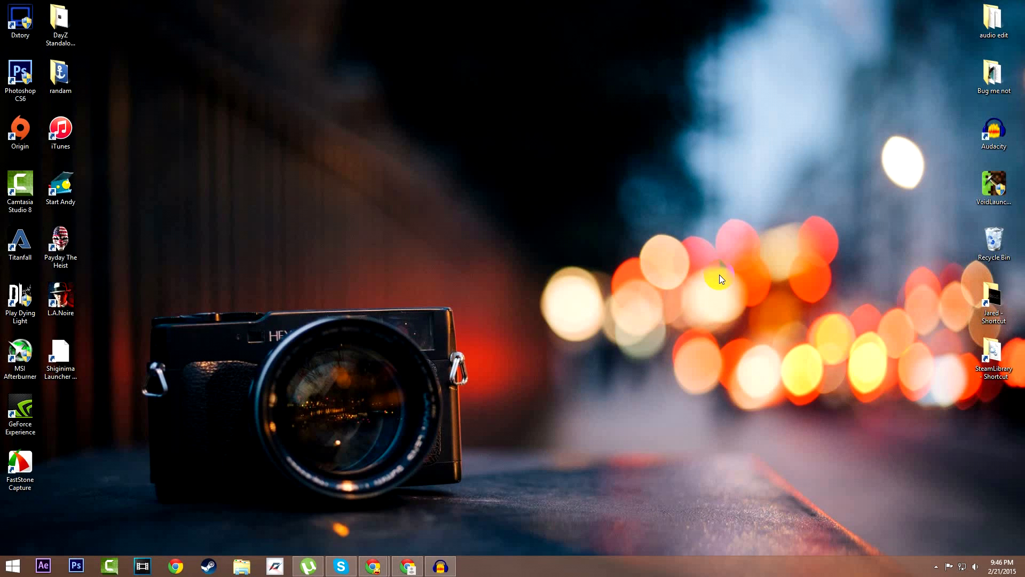
mouse_move(704, 290)
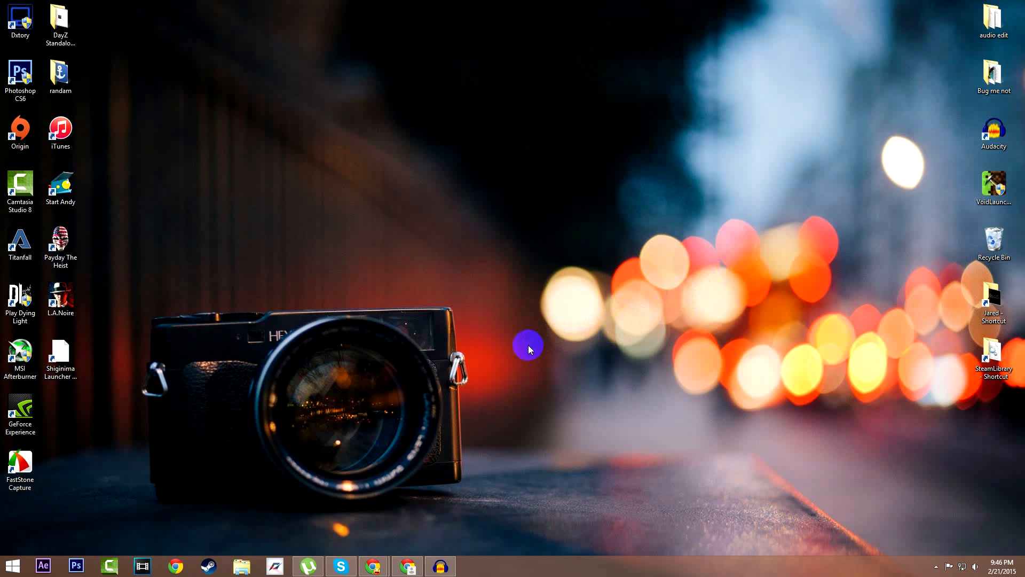
mouse_move(485, 361)
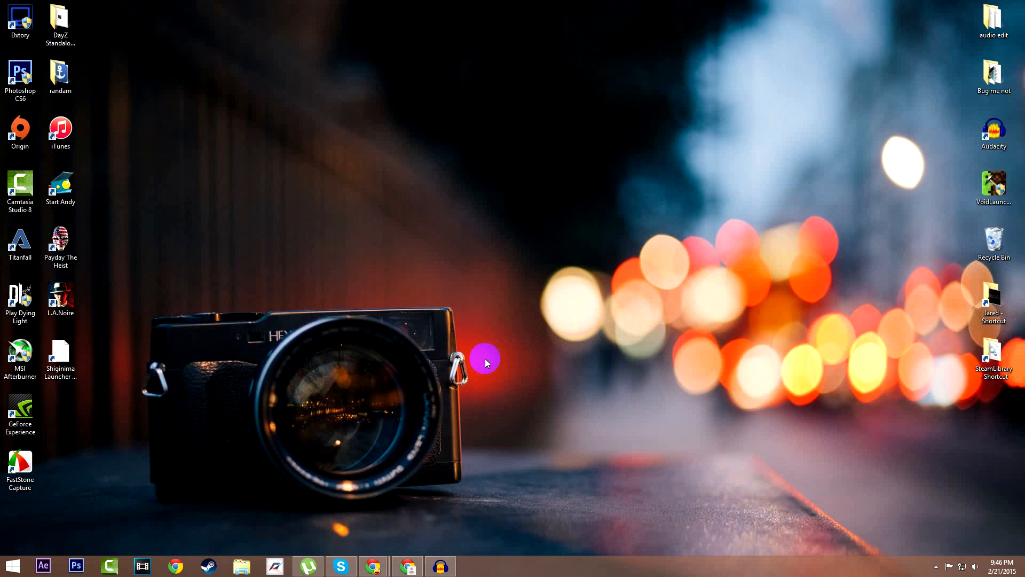
mouse_move(417, 526)
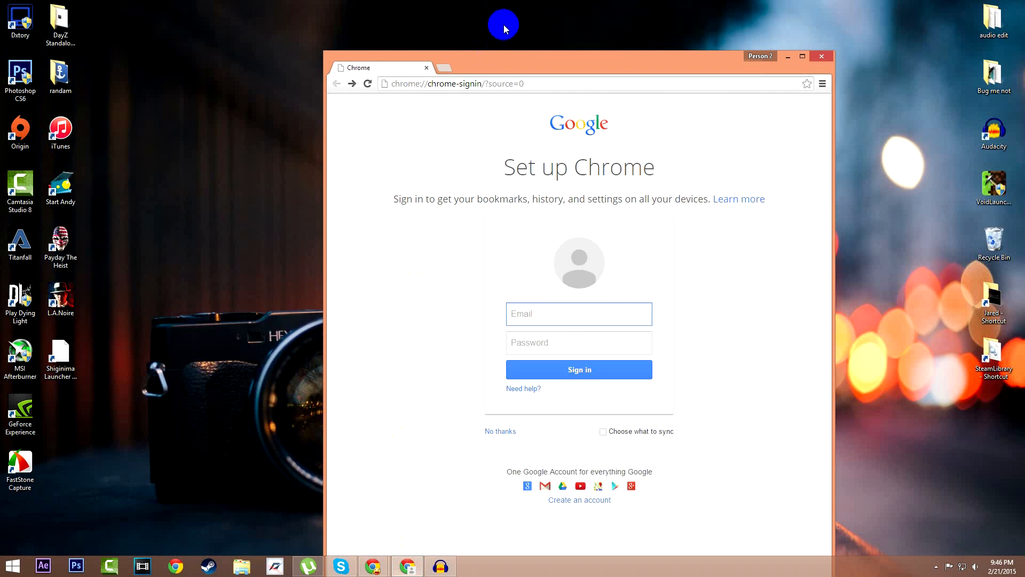
Step: Follow the adf.ly link and skip its ad to reach the Fraps v3.4.0 torrent page
left_click(802, 55)
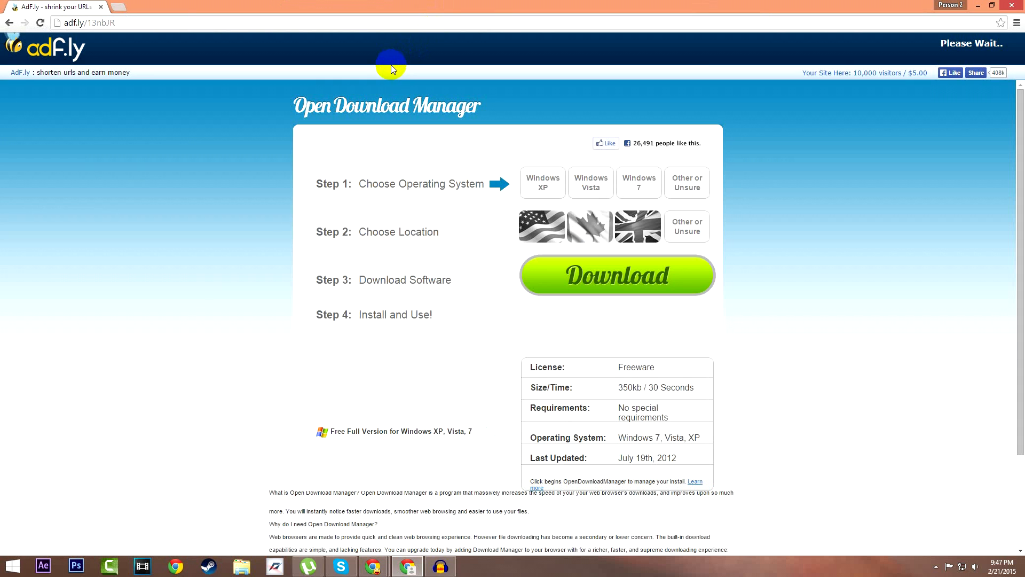
mouse_move(149, 68)
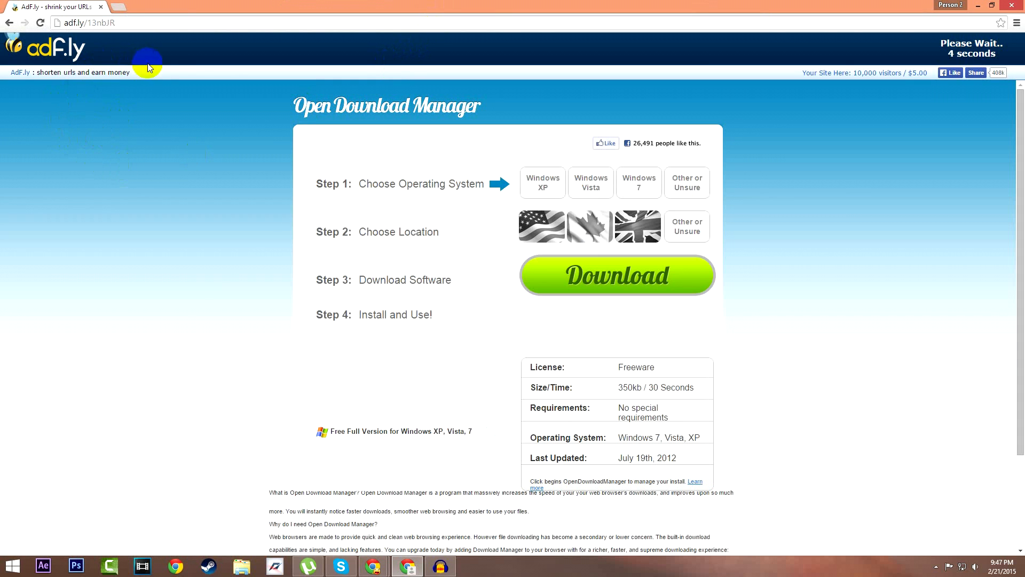
mouse_move(964, 46)
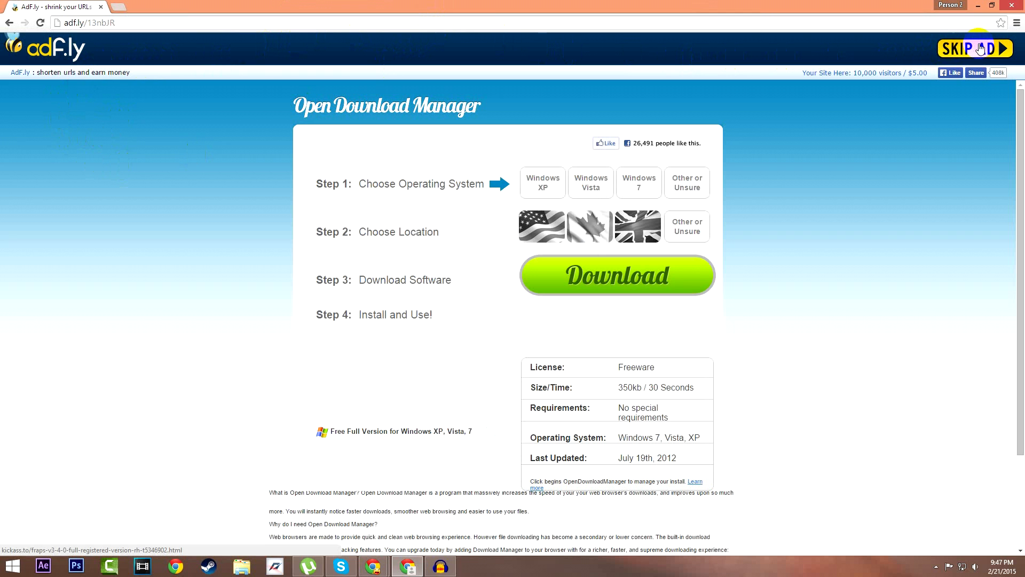
left_click(974, 48)
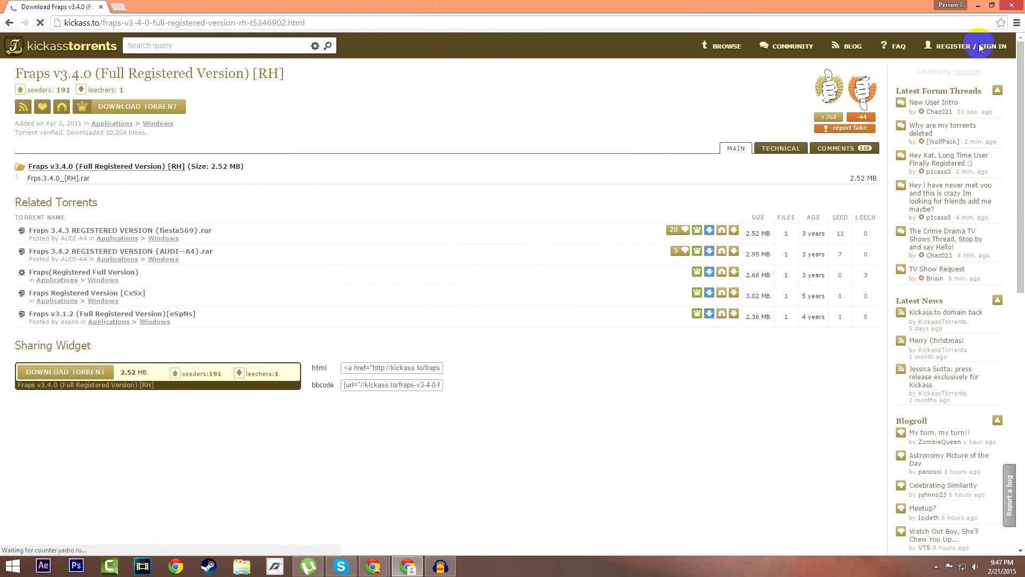
Step: Download the Fraps v3.4.0 .torrent file and hand it to µTorrent from the download bar
left_click(138, 106)
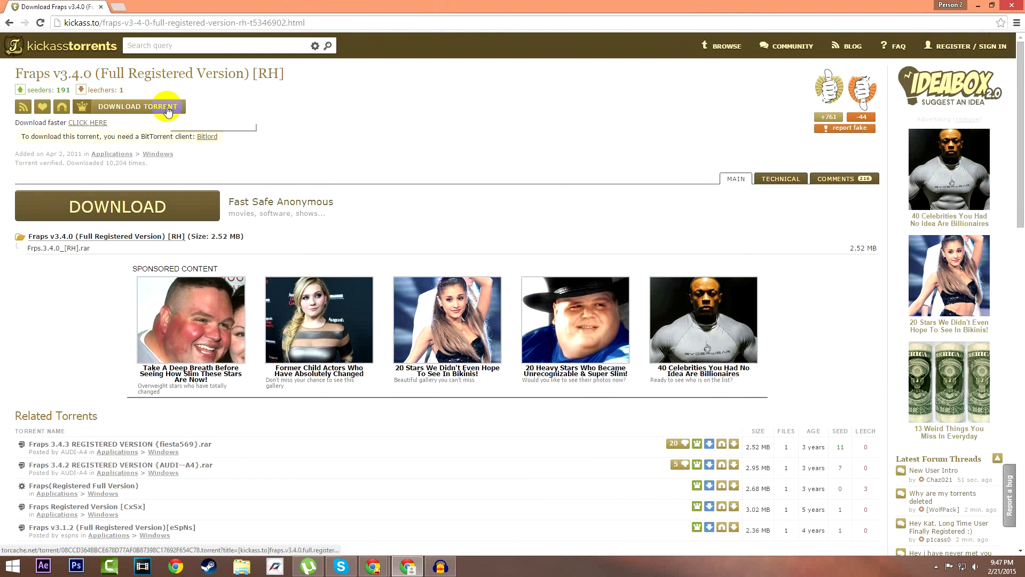
mouse_move(137, 105)
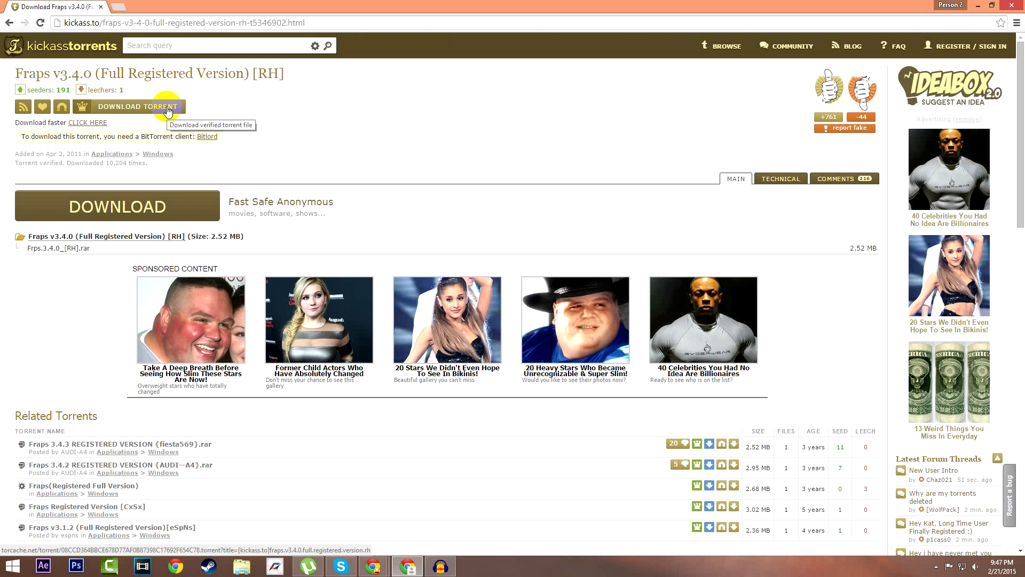
left_click(138, 106)
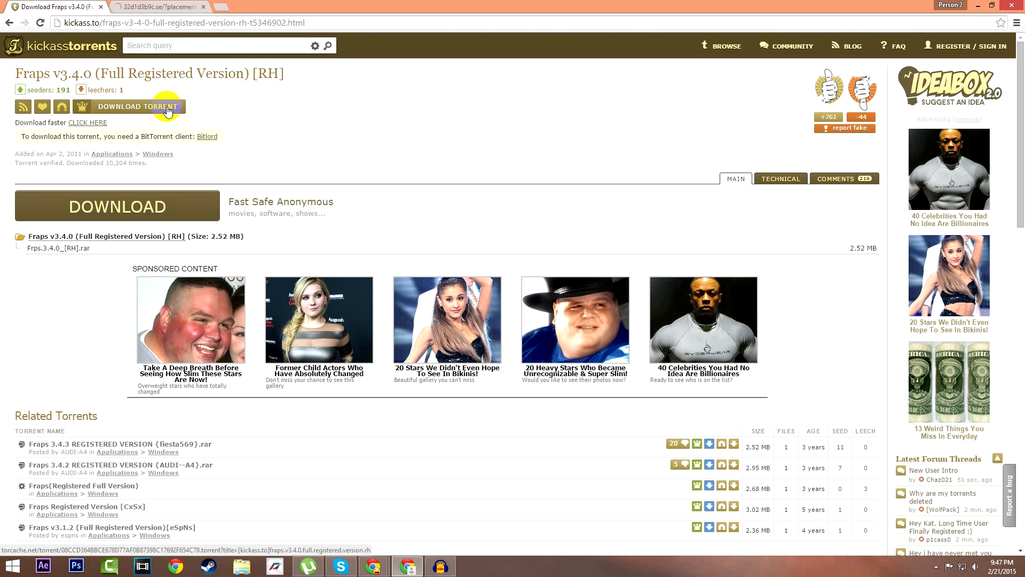
left_click(138, 107)
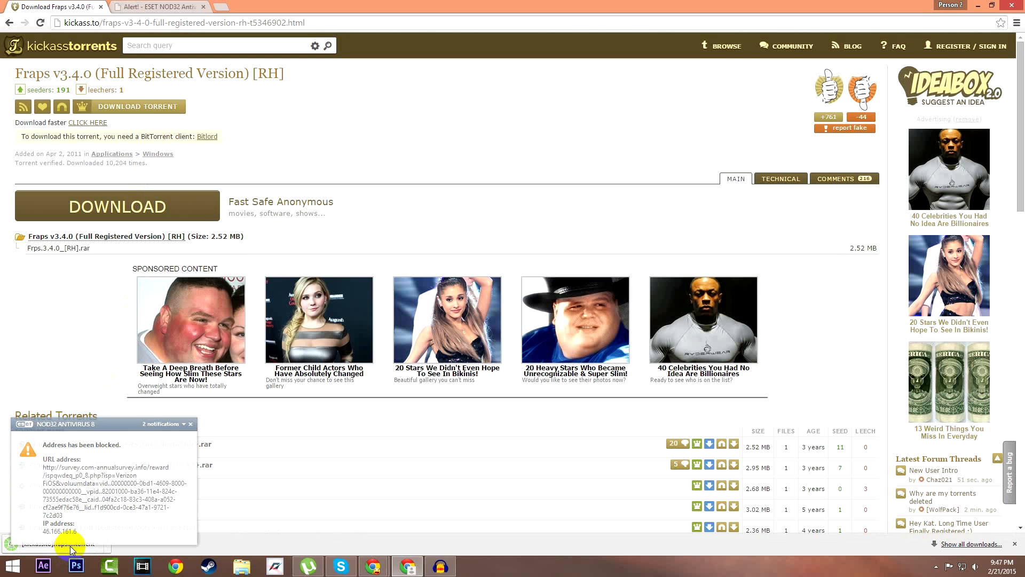
left_click(138, 105)
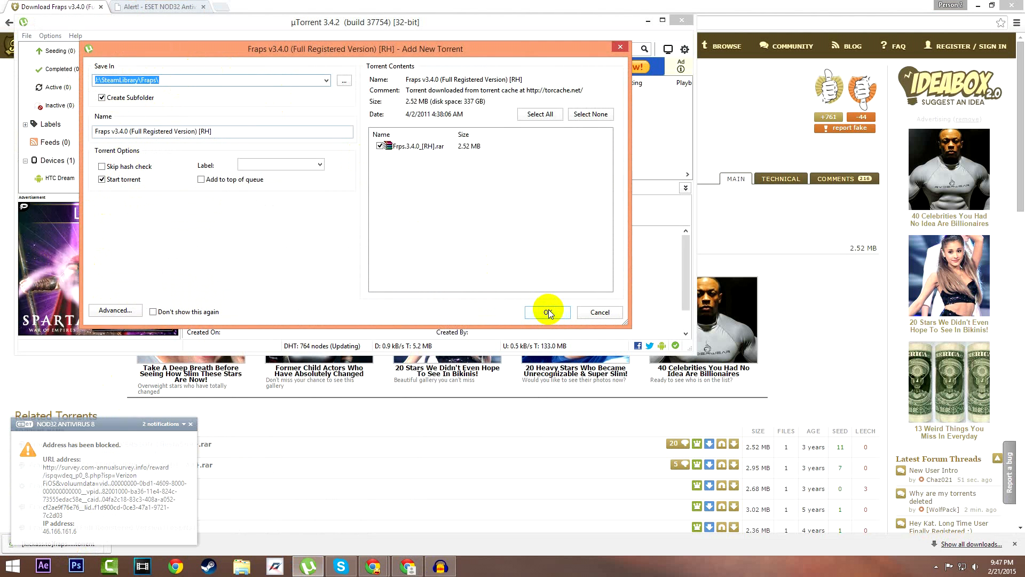
Step: Add the torrent in Add New Torrent, let it finish, then open its containing folder
left_click(548, 312)
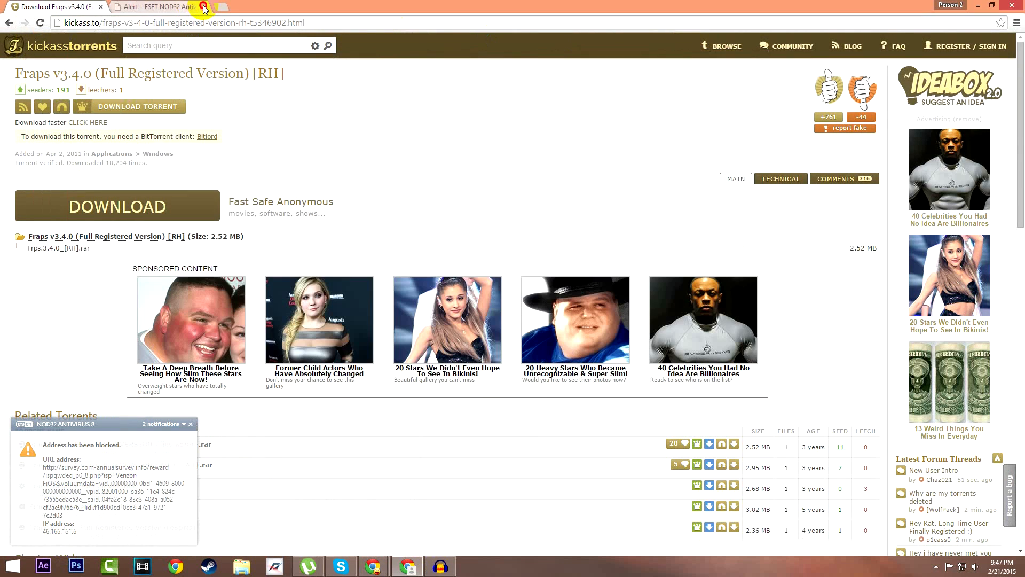
left_click(307, 564)
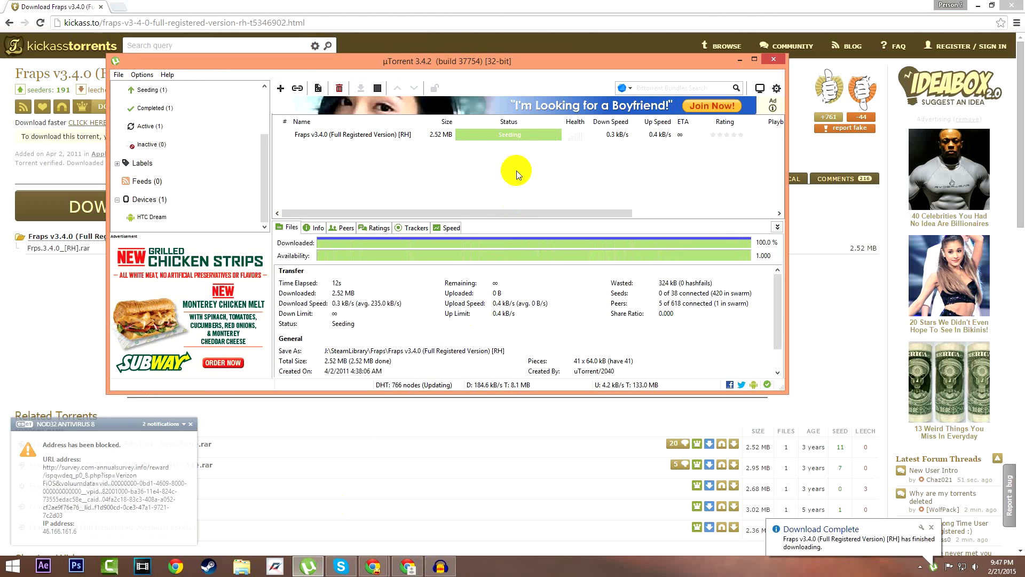
right_click(353, 135)
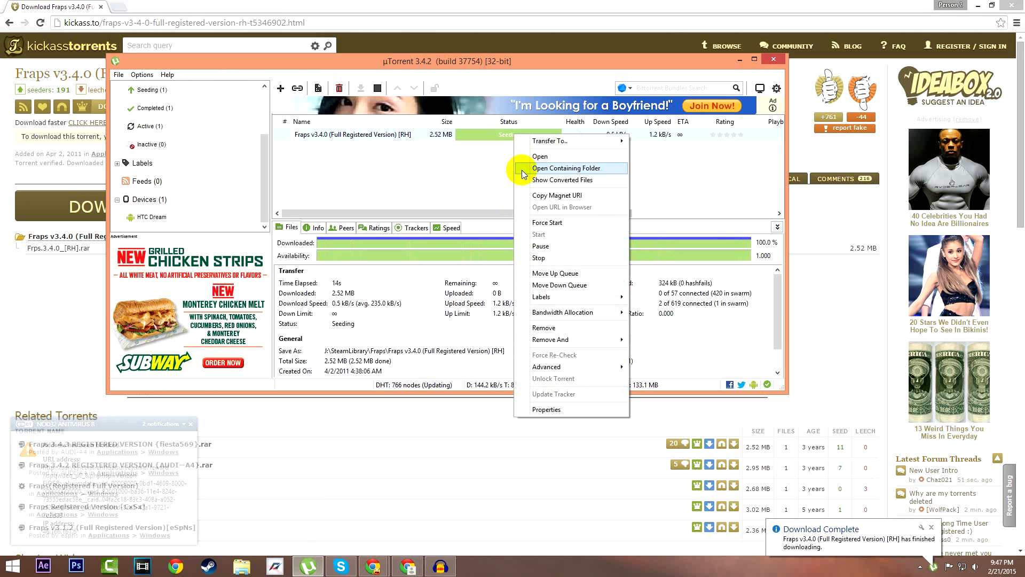
left_click(538, 258)
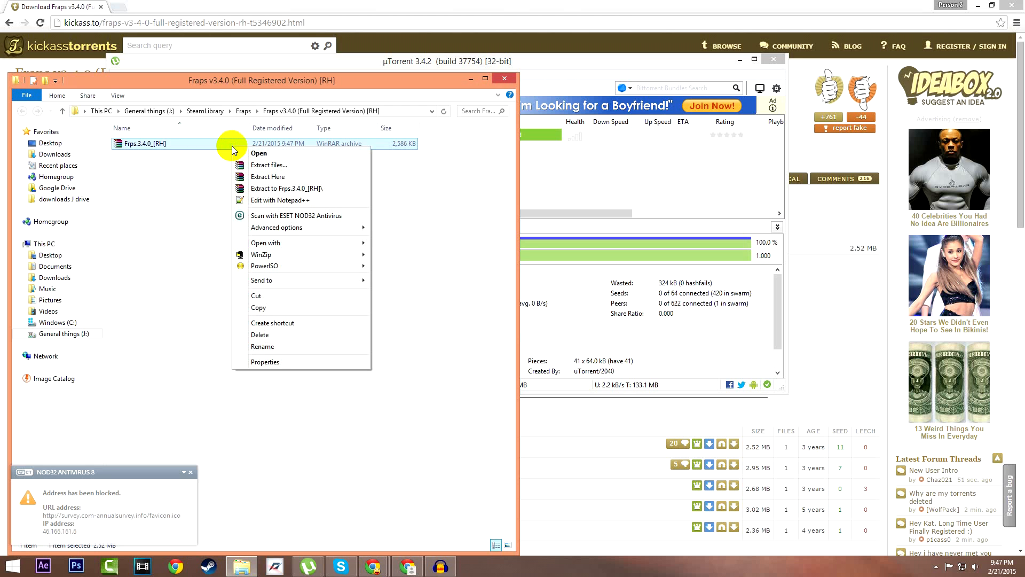
mouse_move(307, 176)
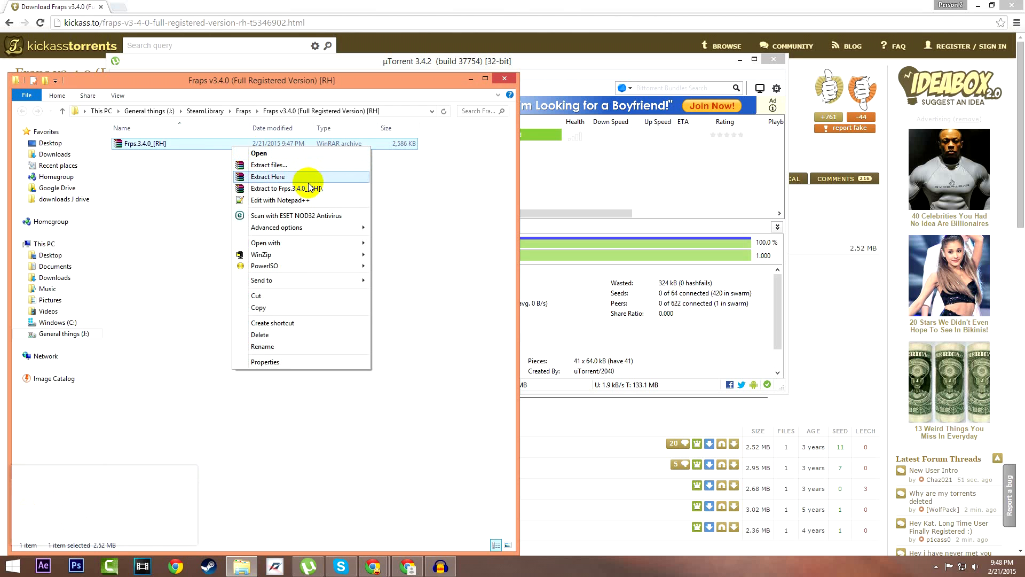
mouse_move(308, 188)
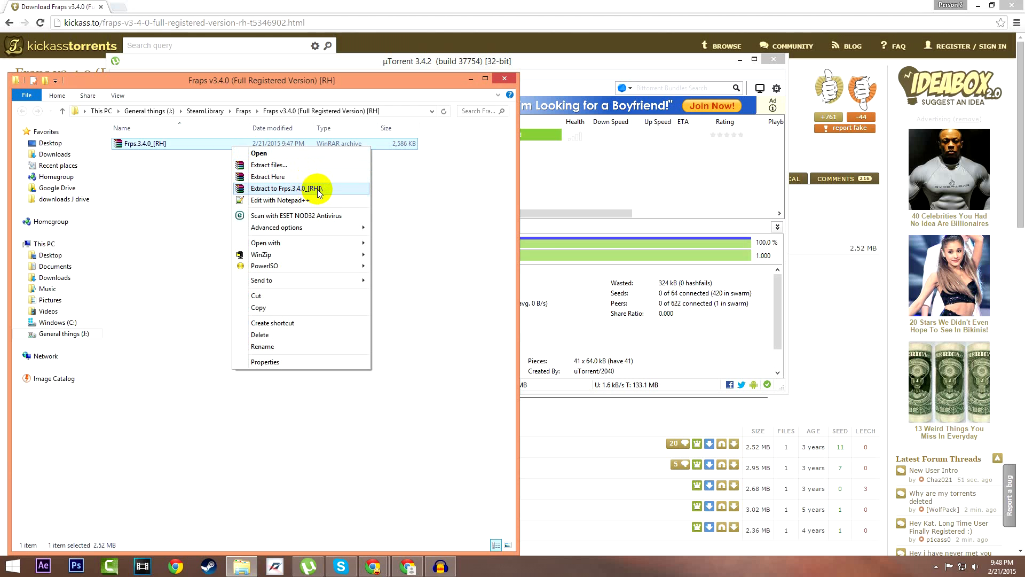
Step: Extract the RAR, go into Frps.3.4.0_[RH] › Fraps v3.4.0 (Full Registered Version) and select Fraps.3.4.0_Setup
left_click(286, 188)
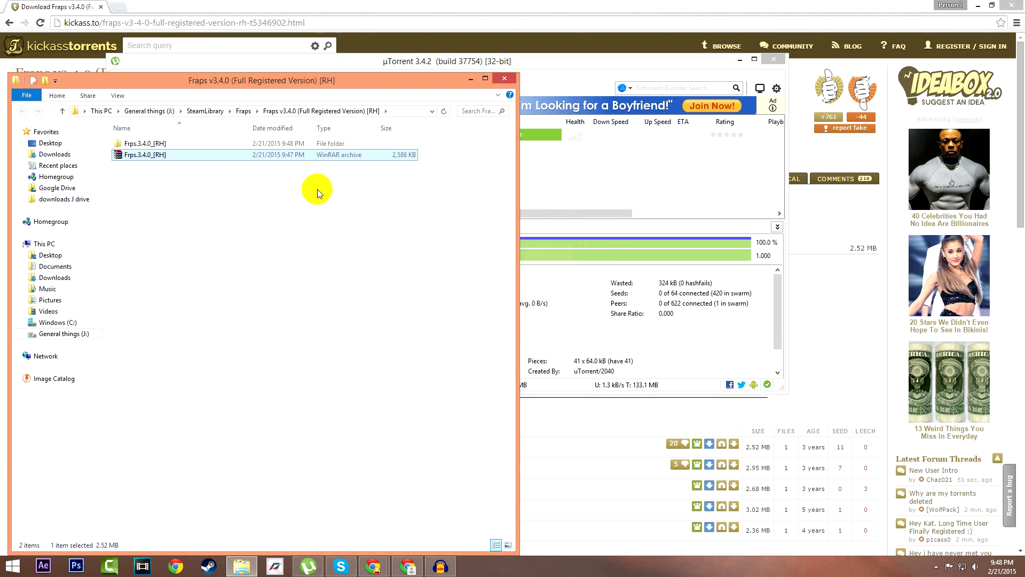
left_click(145, 143)
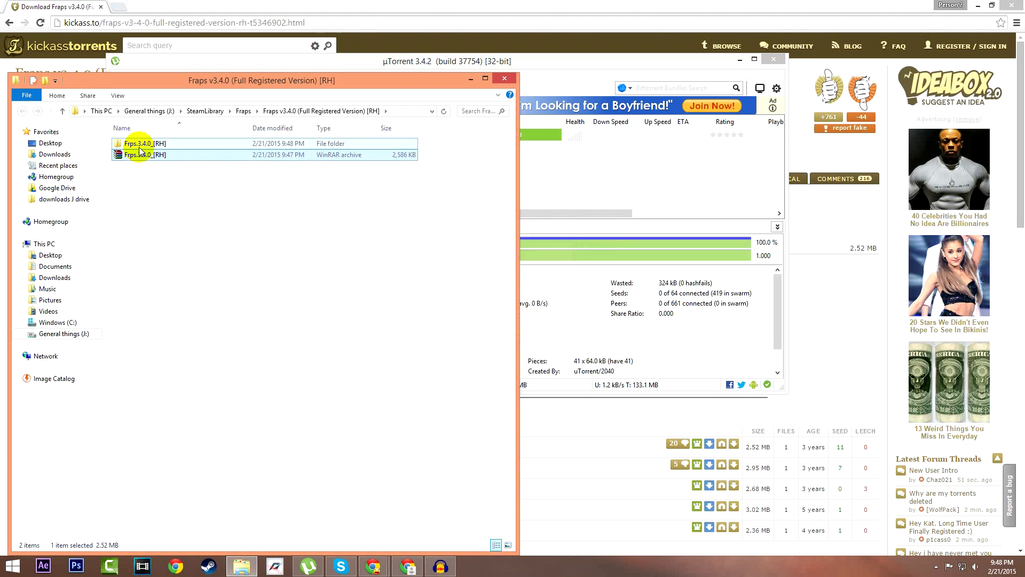
double_click(138, 143)
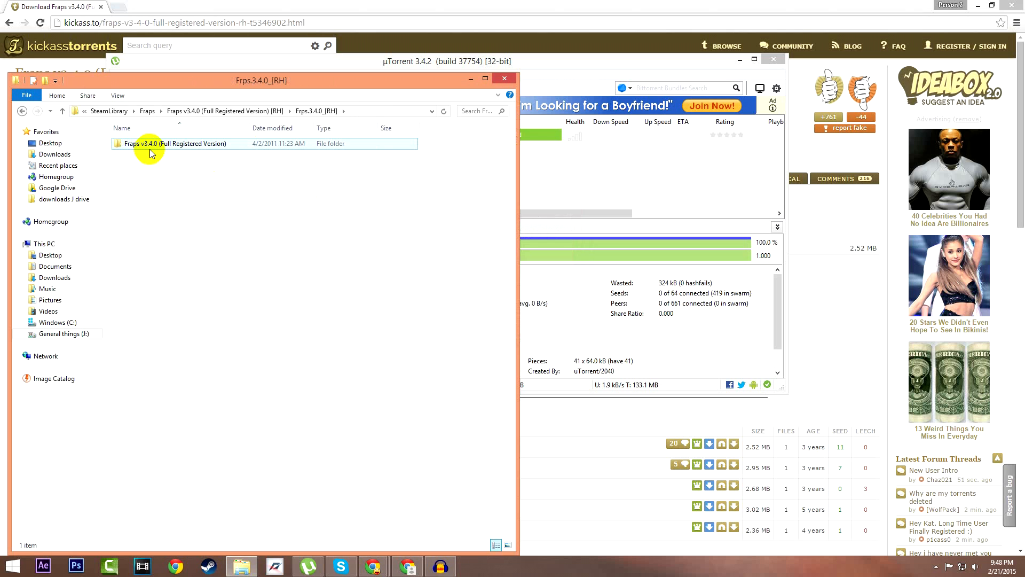
double_click(173, 143)
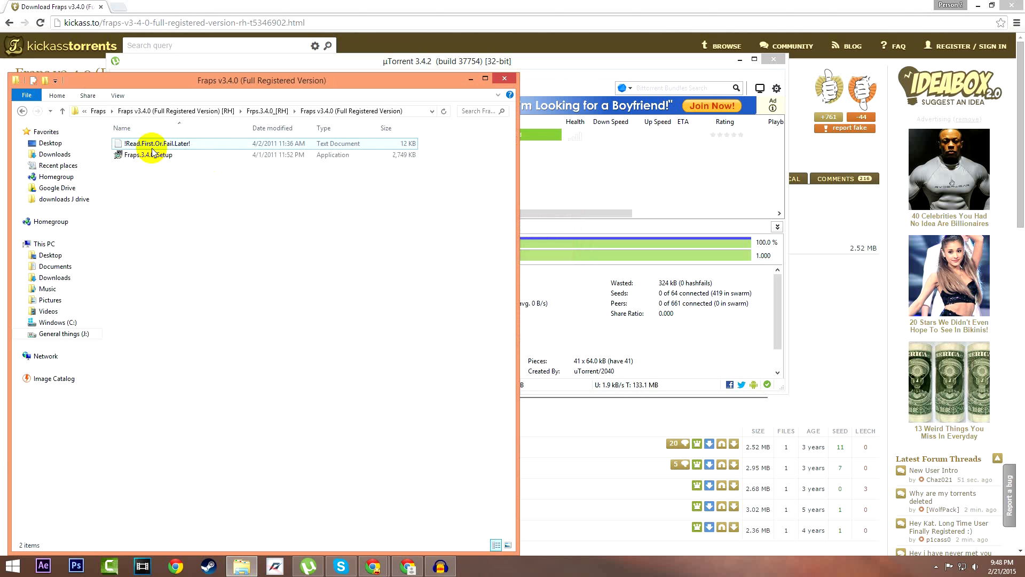
mouse_move(146, 154)
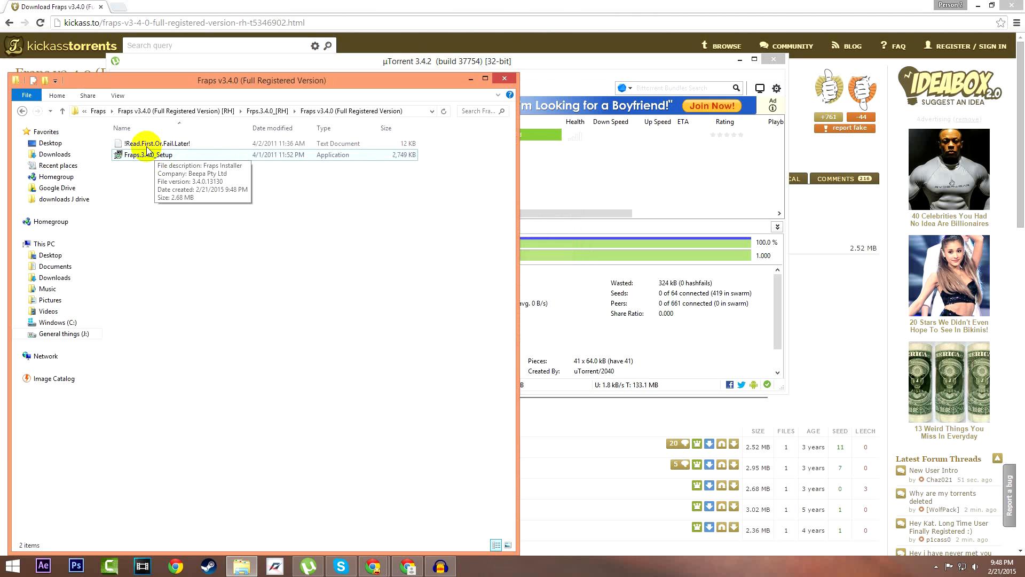
left_click(154, 154)
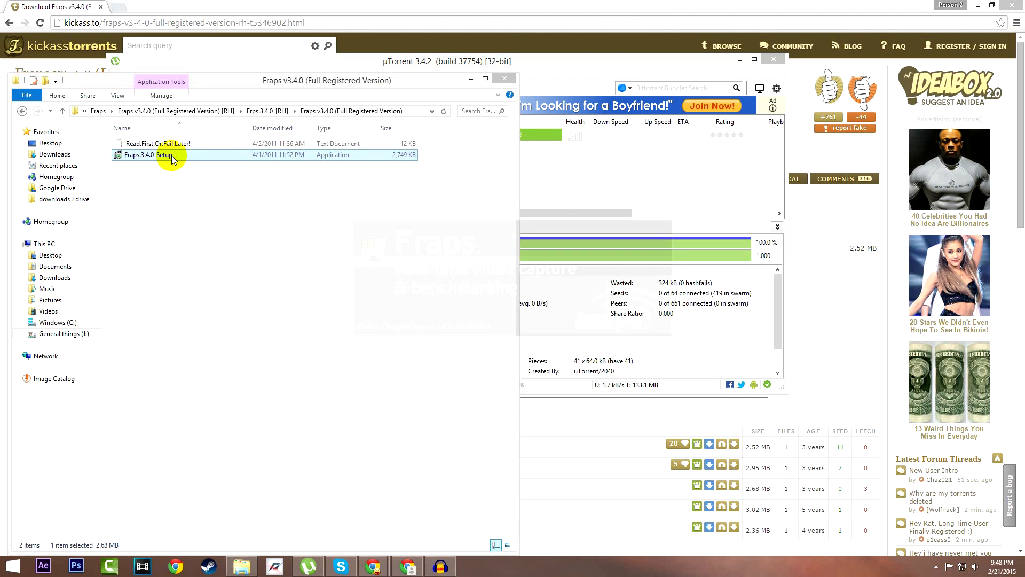
Step: Run the setup, accept the license and set the install folder to J:\SteamLibrary\Fraps
double_click(155, 154)
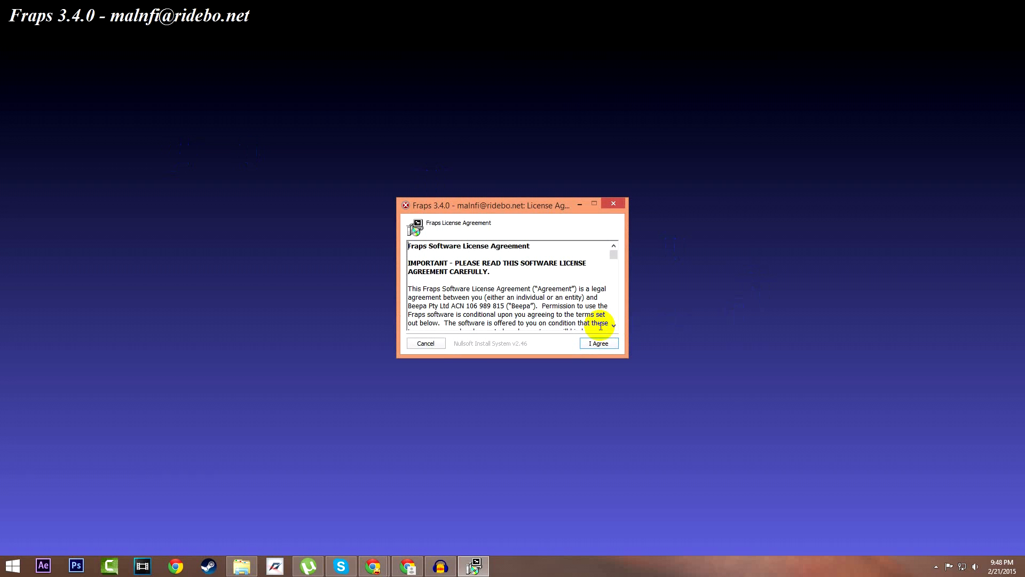
left_click(597, 343)
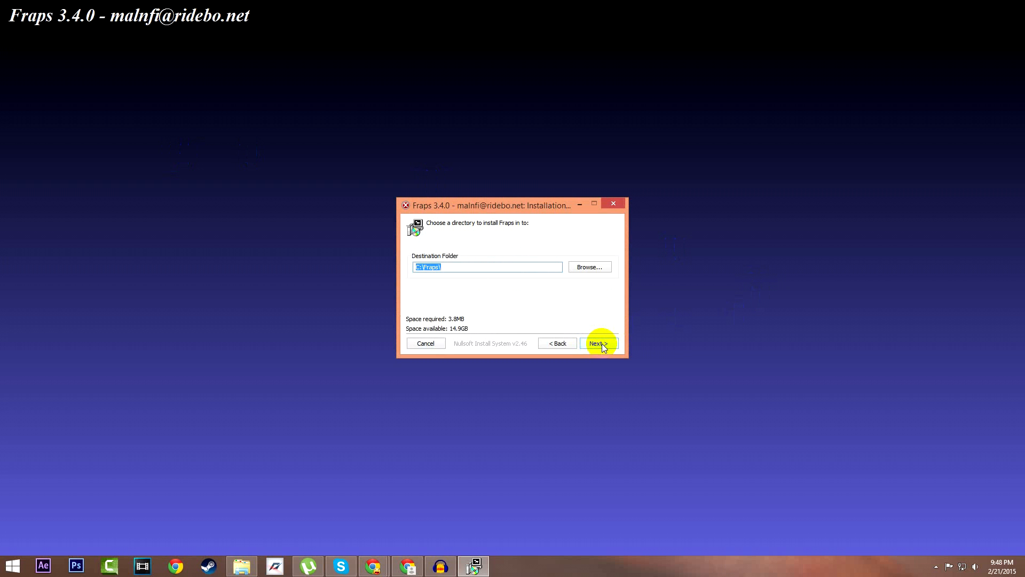
left_click(587, 267)
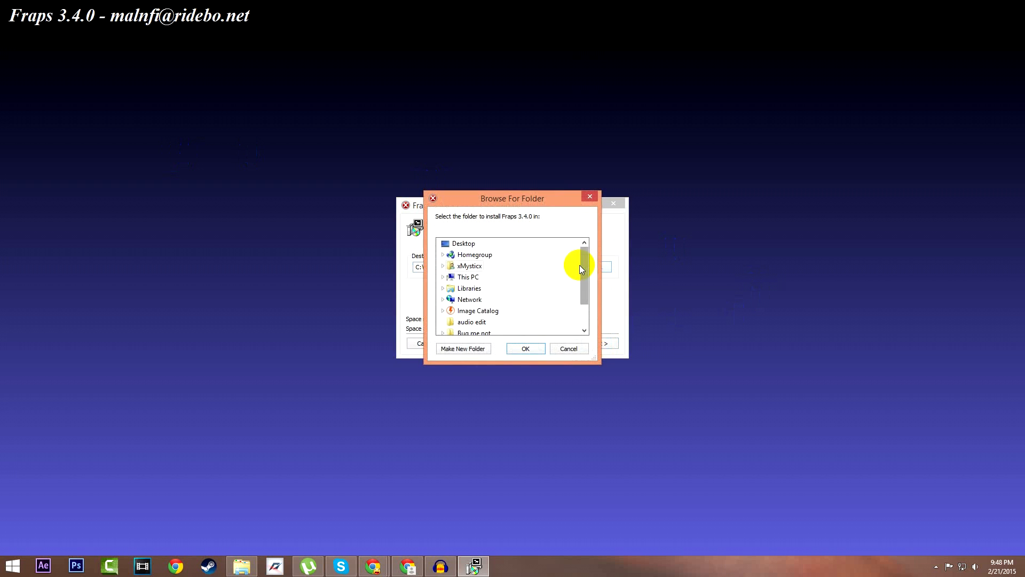
scroll("down", 3)
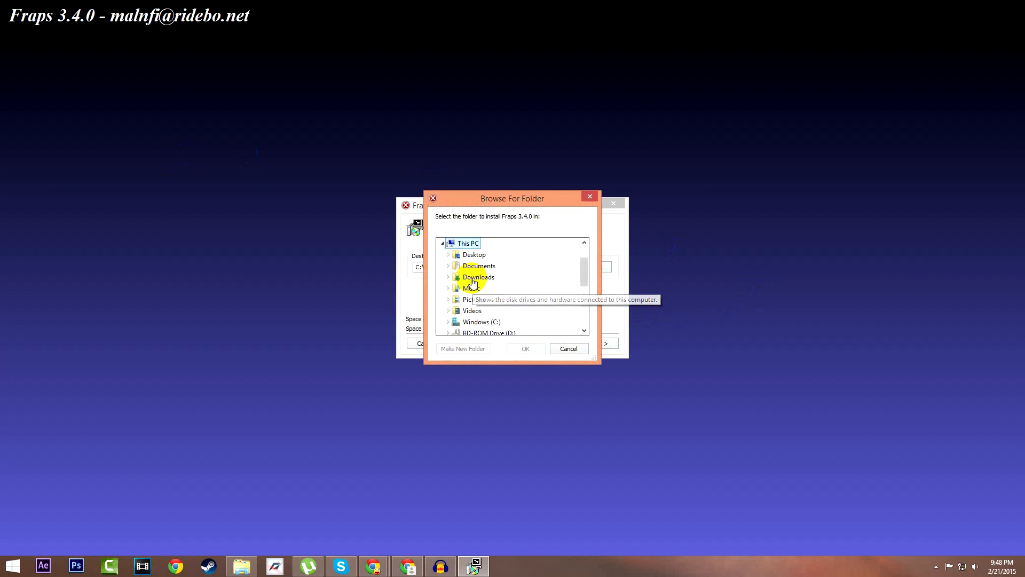
scroll("down", 3)
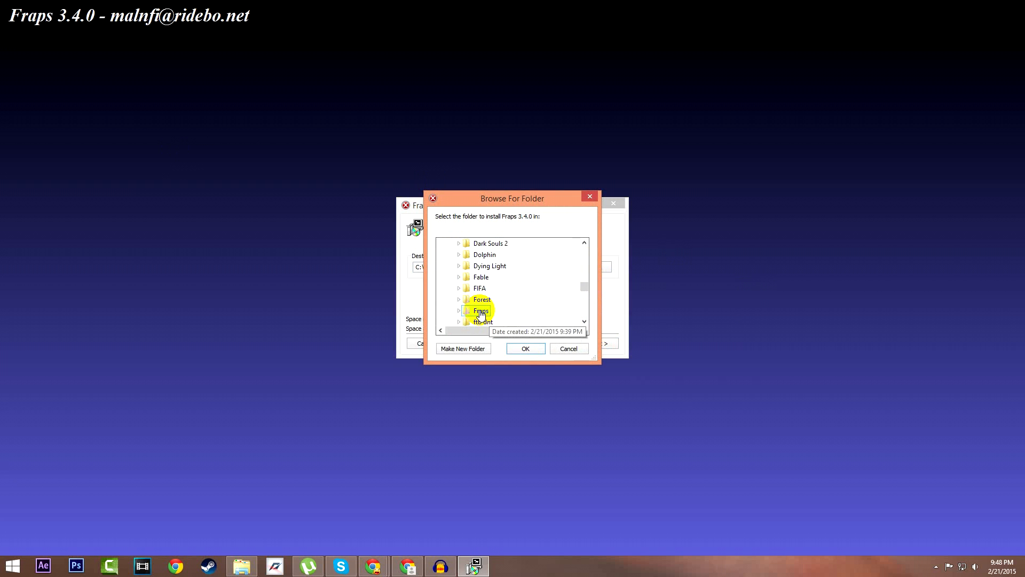
left_click(459, 311)
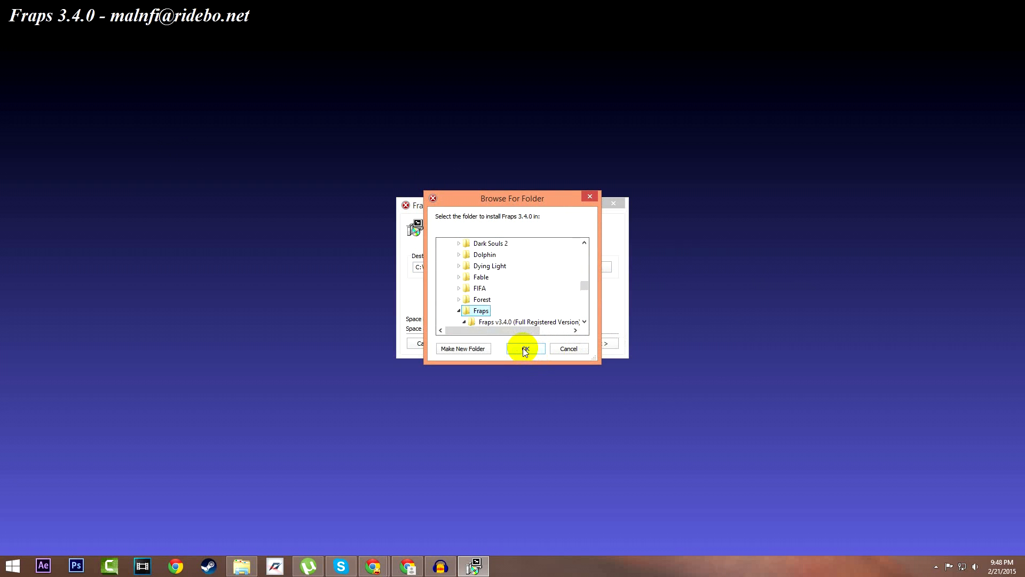
left_click(523, 348)
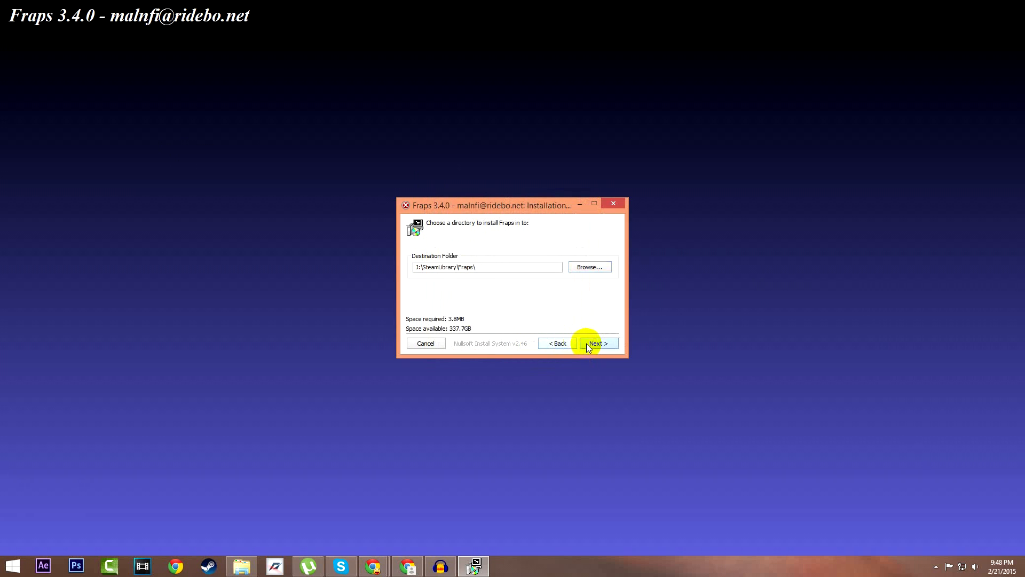
Step: Proceed through the start menu step, install Fraps 3.4.0 and close the completed installer
left_click(596, 342)
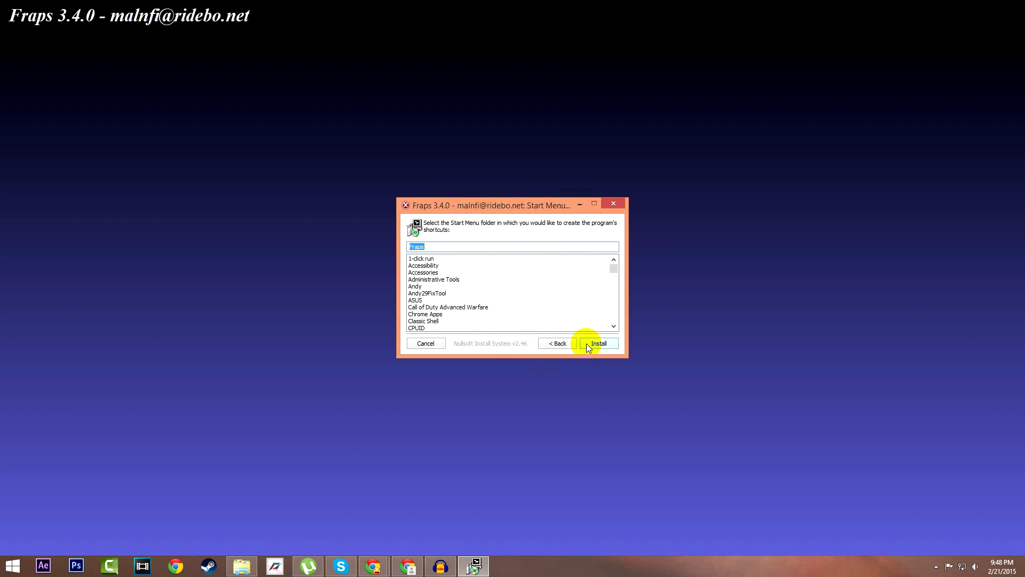
left_click(597, 343)
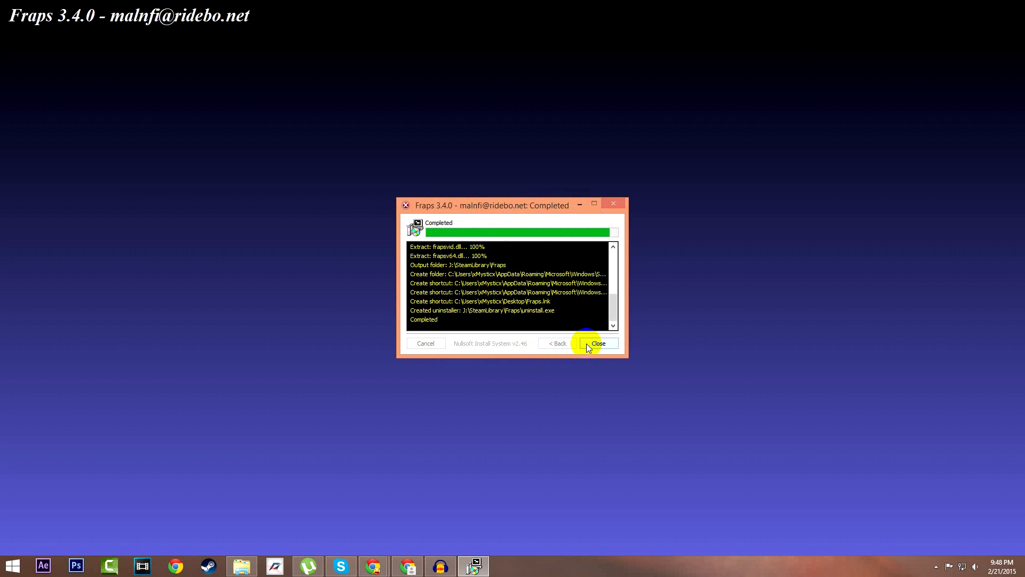
mouse_move(506, 348)
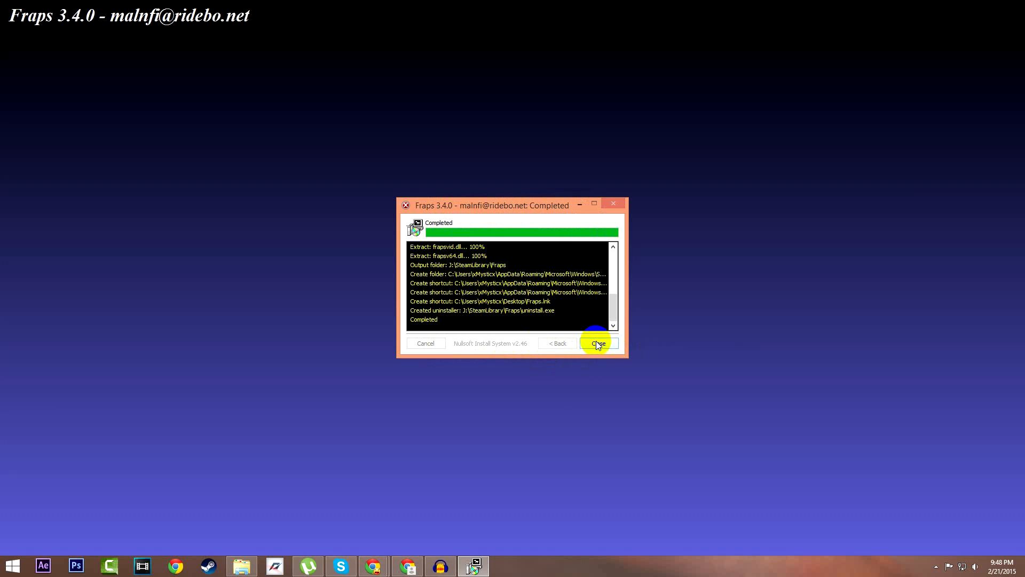
left_click(595, 343)
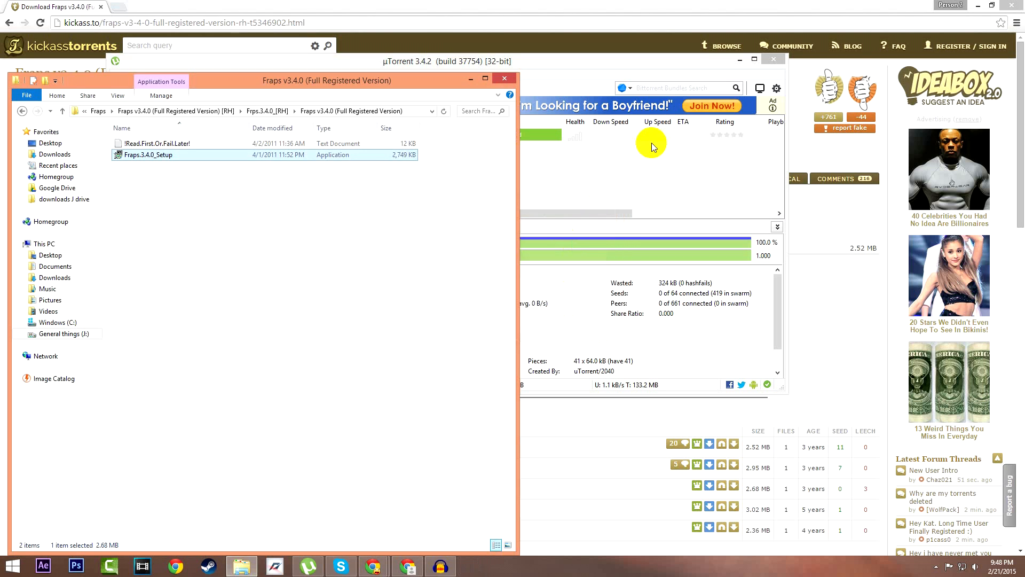
Step: Dismiss Chrome and the remaining windows so the desktop with the new Fraps shortcut shows
left_click(739, 60)
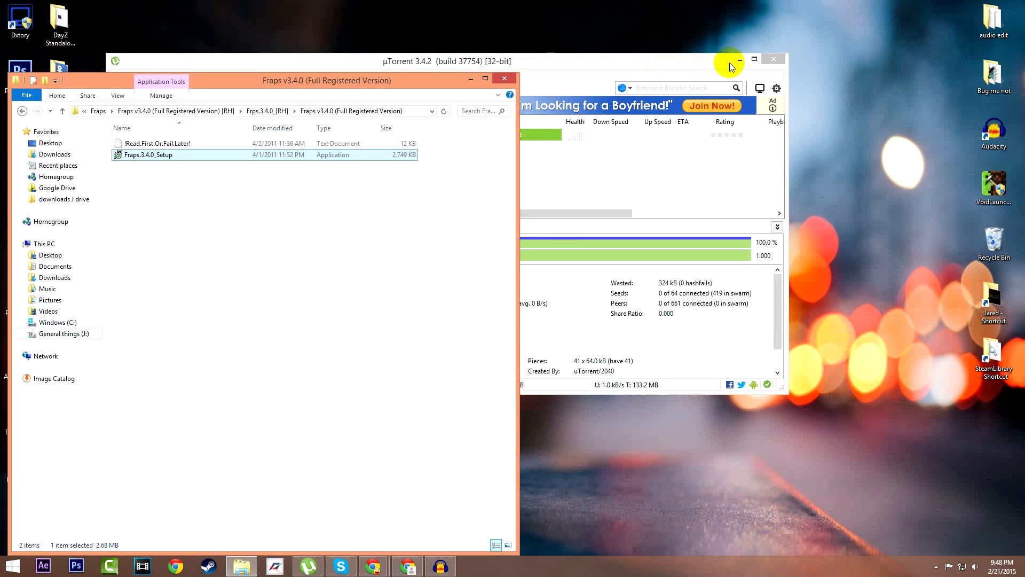
left_click(504, 78)
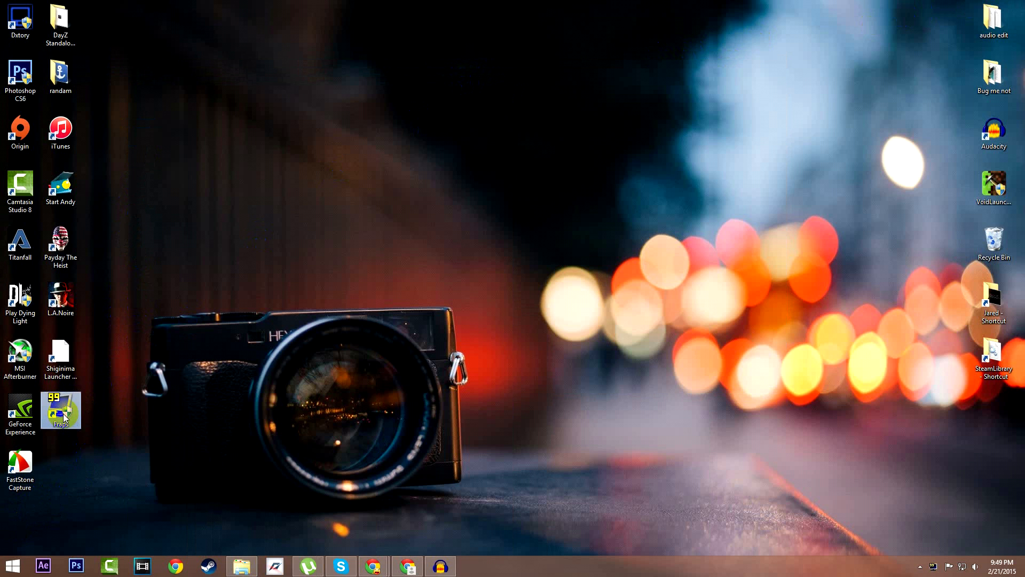
double_click(60, 410)
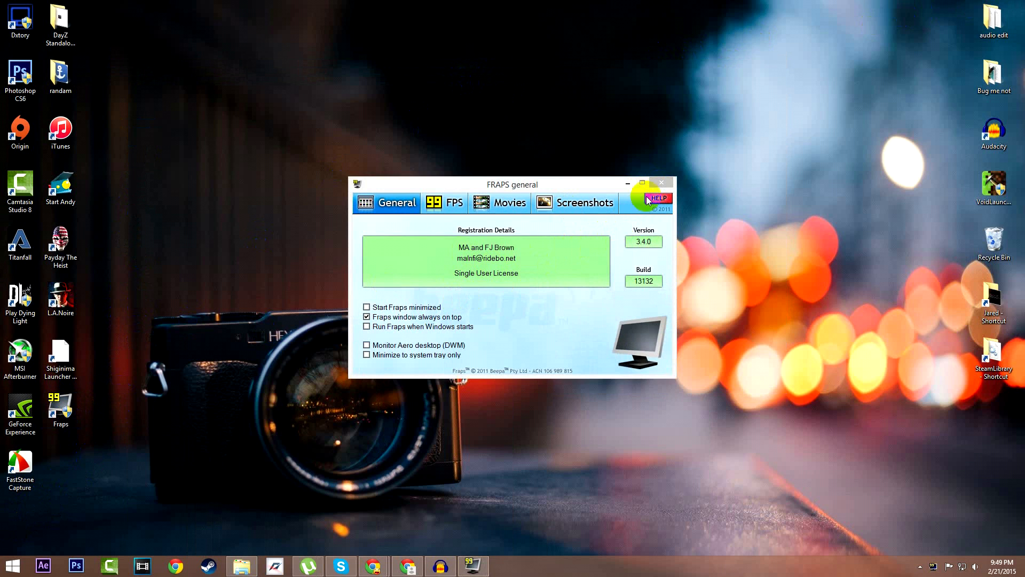
left_click(660, 182)
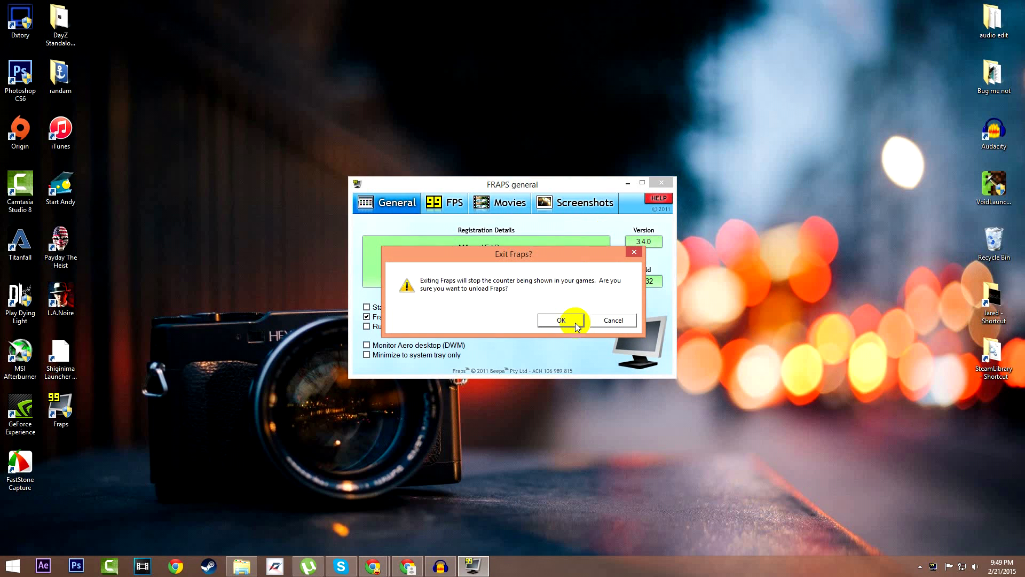
left_click(560, 321)
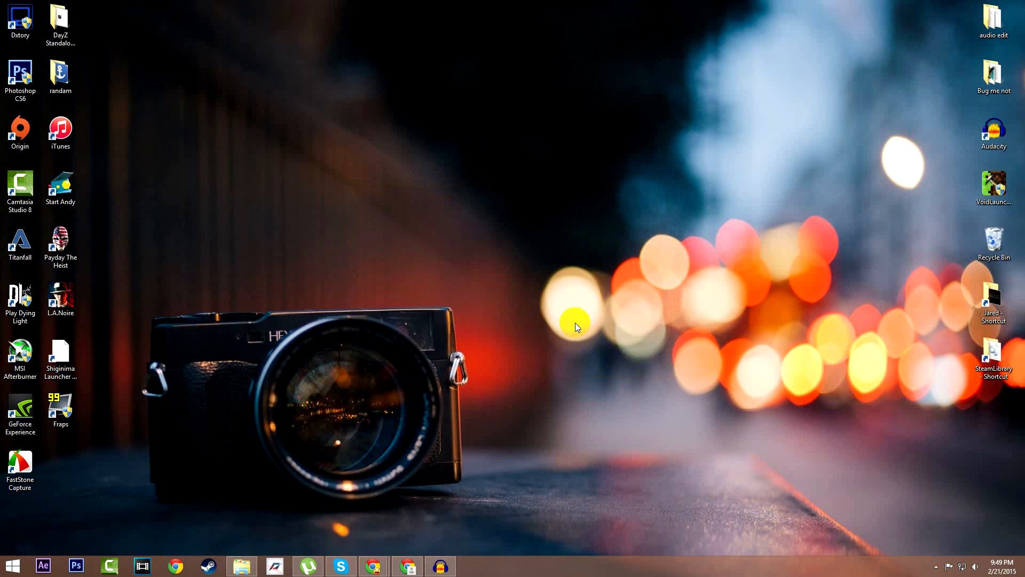